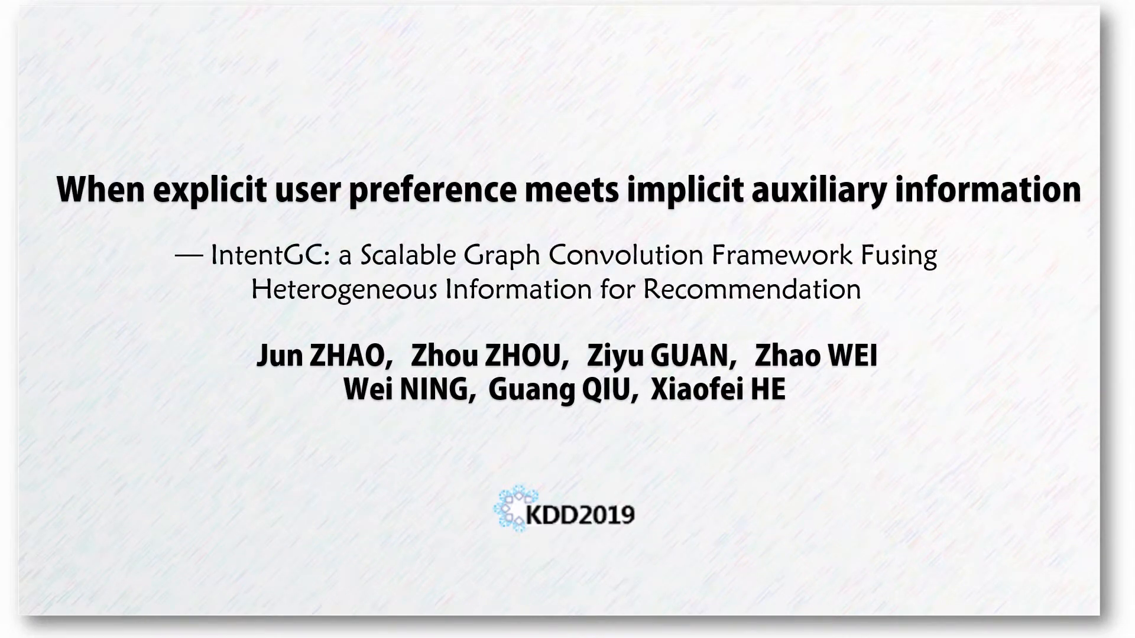
{"action": "key", "text": "Right"}
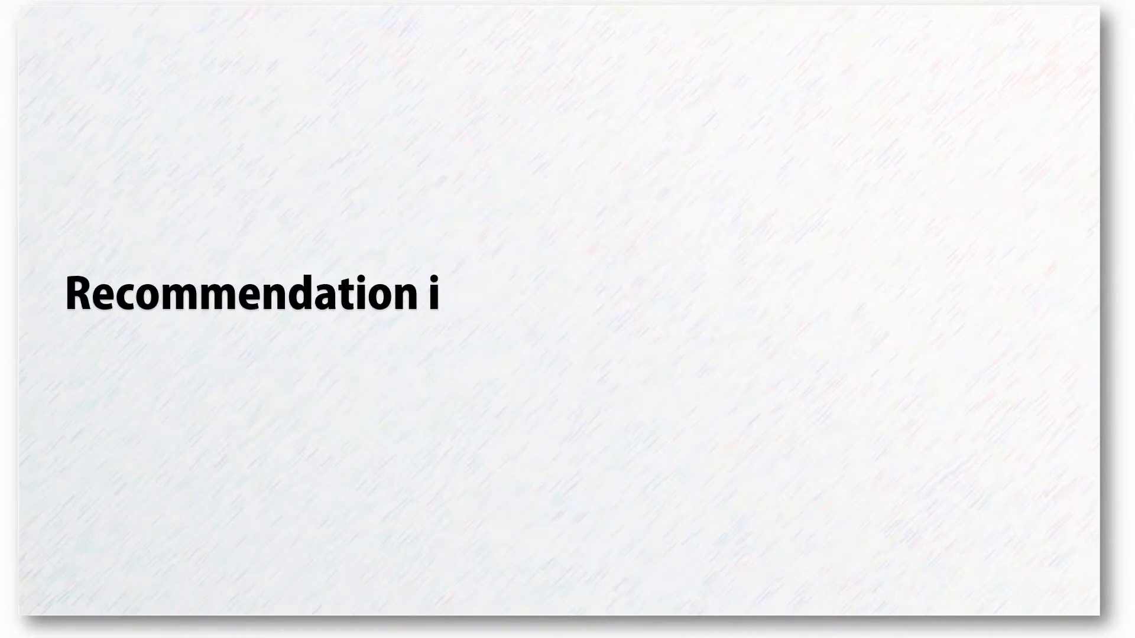
{"action": "type", "text": "s everywhere in online worl"}
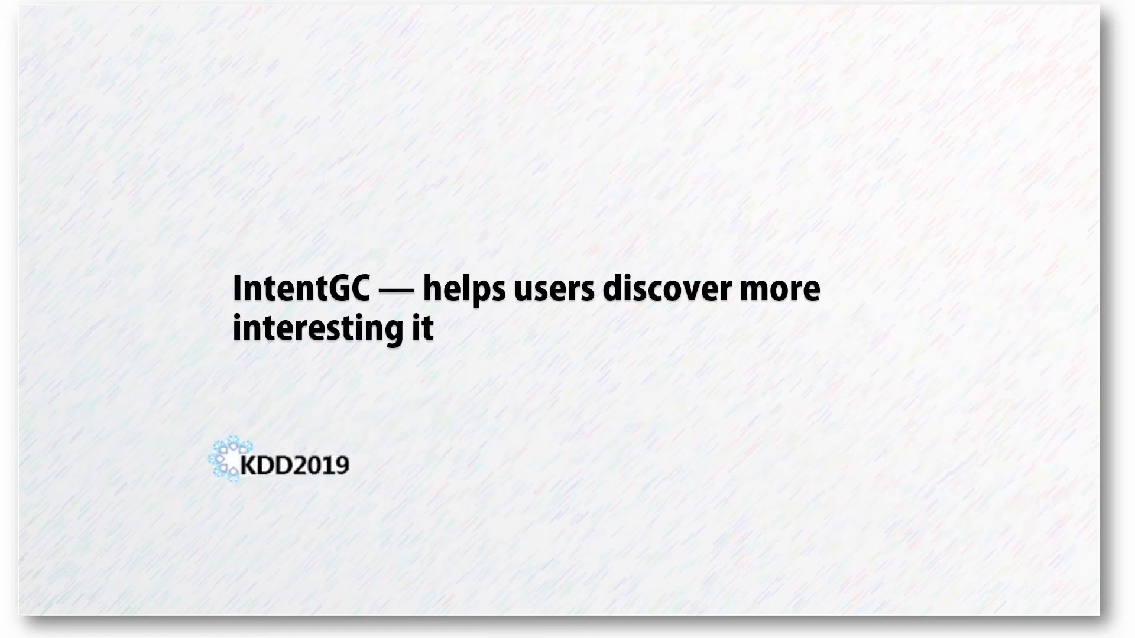
{"action": "type", "text": "items in complex network."}
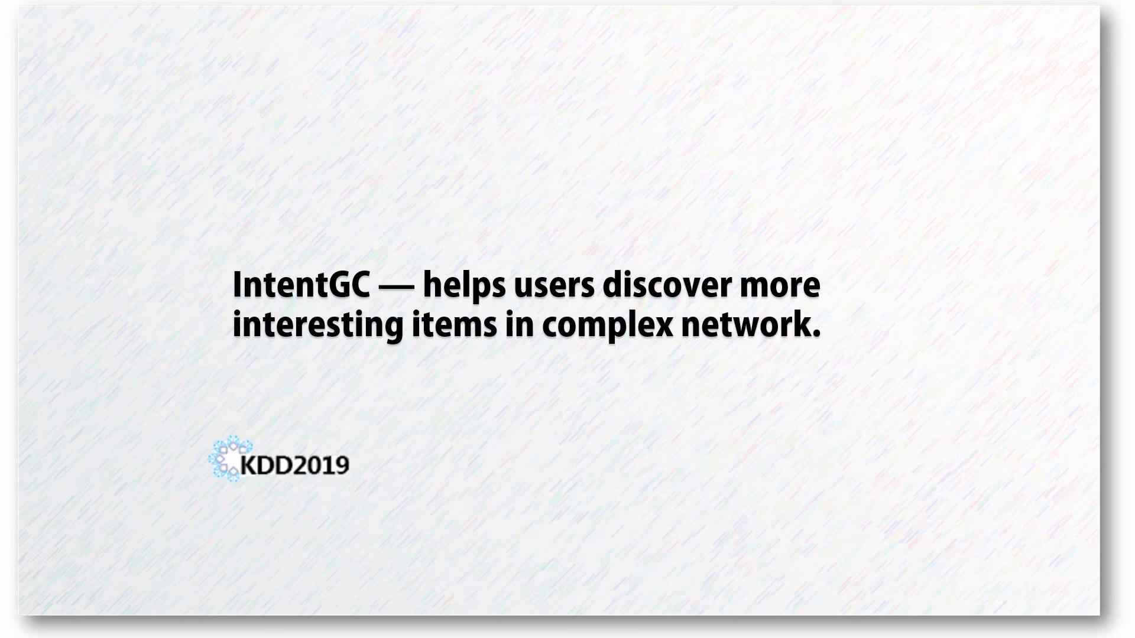